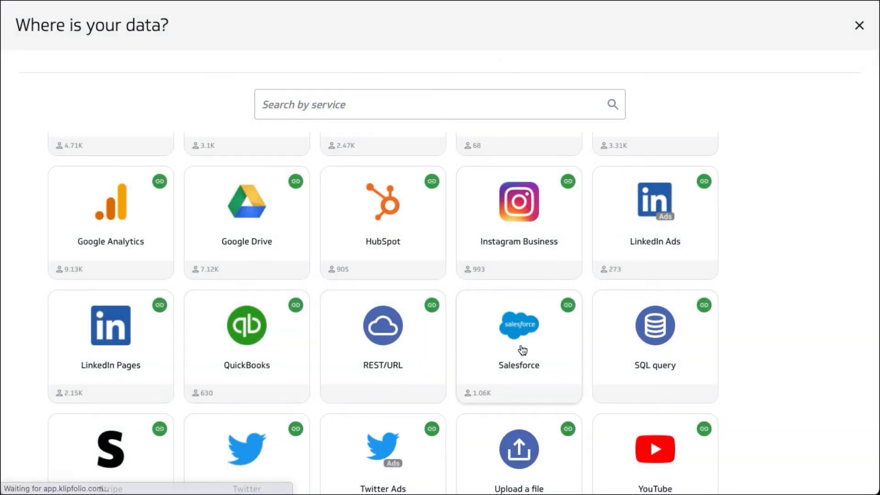
# Choose Salesforce as the data source for the new metric
pyautogui.click(519, 326)
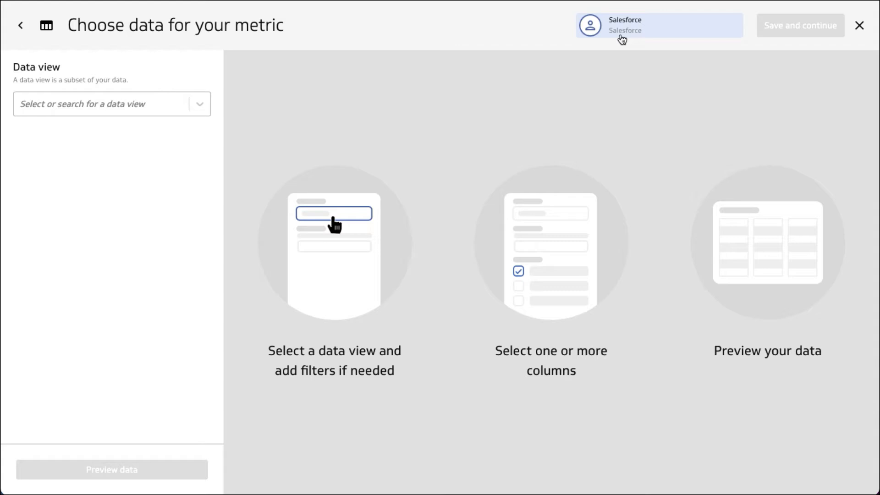
pyautogui.moveTo(629, 48)
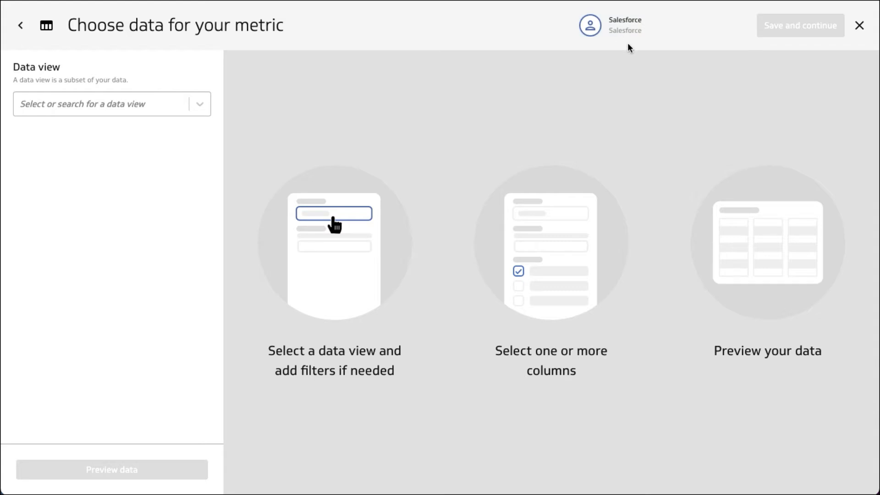
pyautogui.moveTo(120, 111)
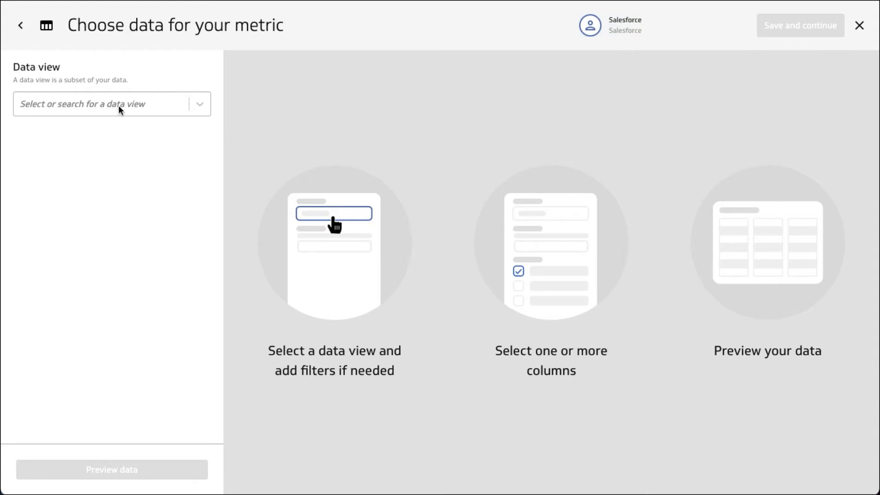
# Search 'lead' in the Data view list and select the Lead view
pyautogui.click(112, 104)
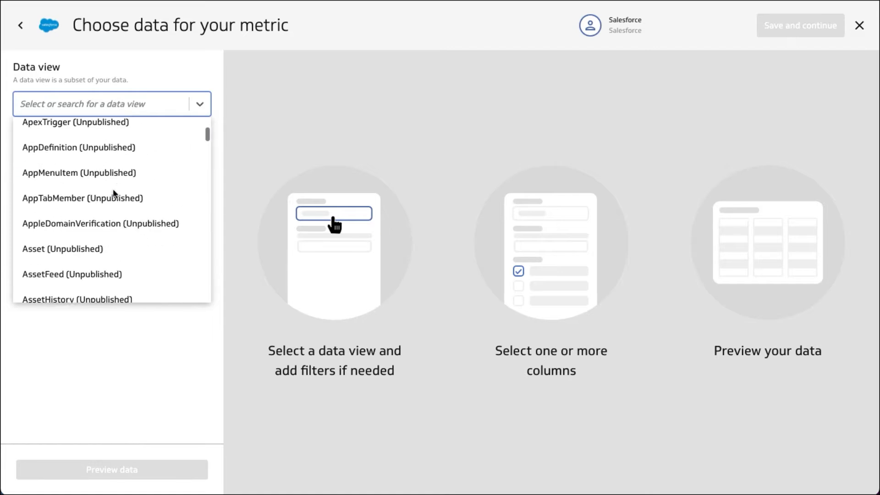
pyautogui.click(101, 104)
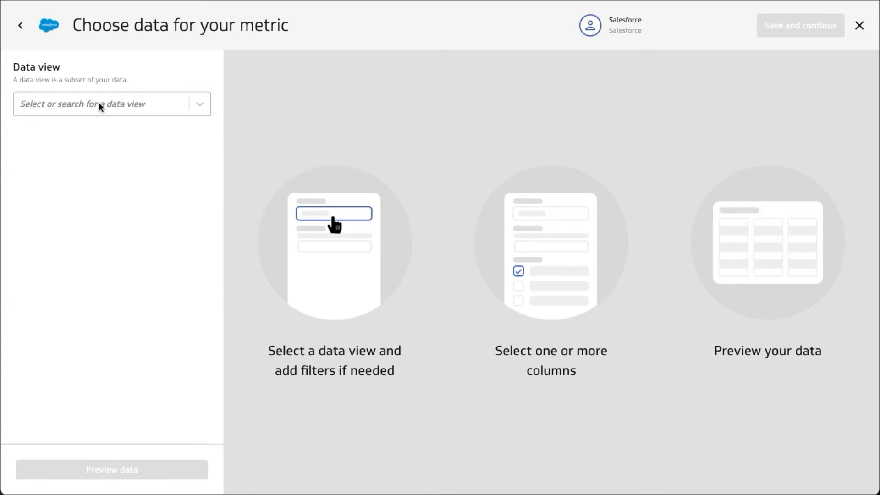
pyautogui.click(101, 104)
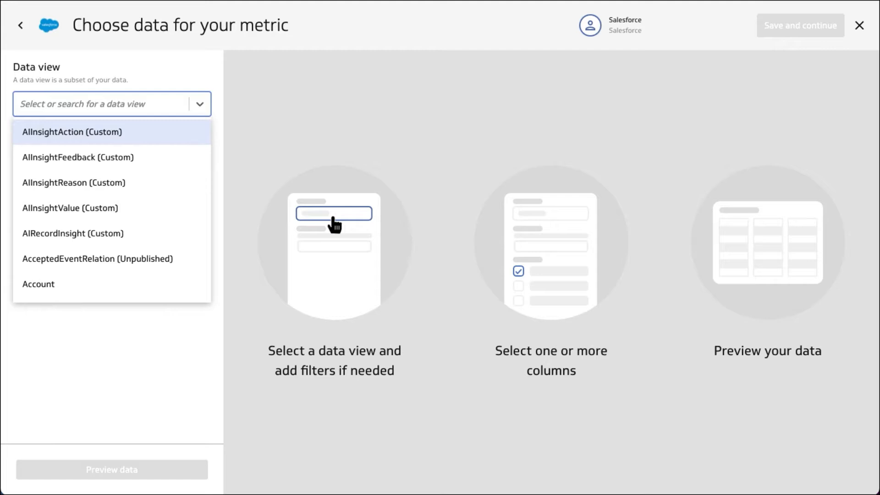
pyautogui.write('lead')
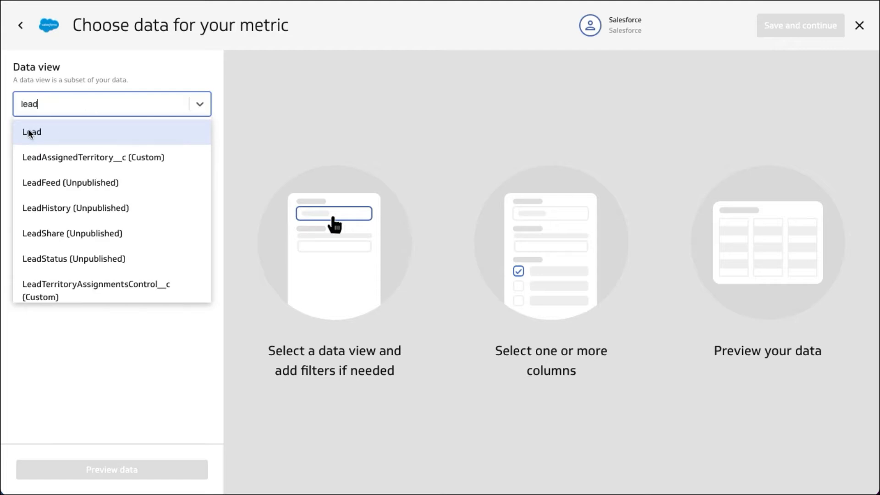
pyautogui.click(31, 132)
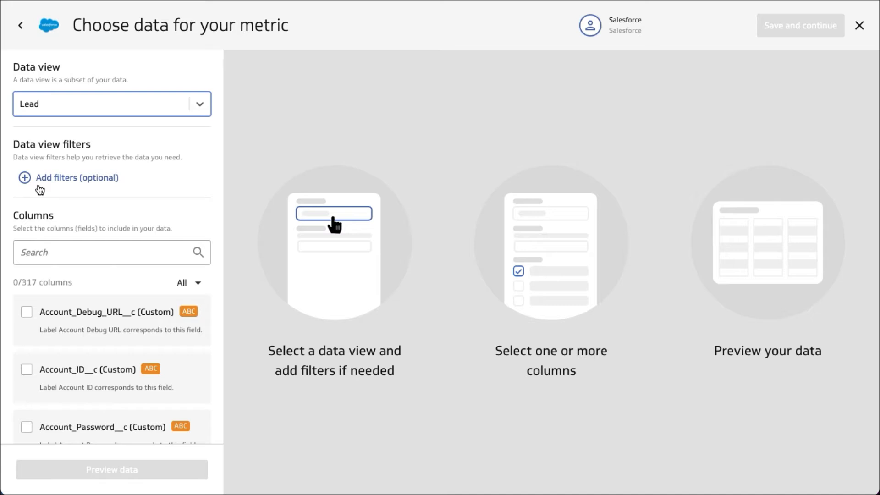
pyautogui.moveTo(84, 402)
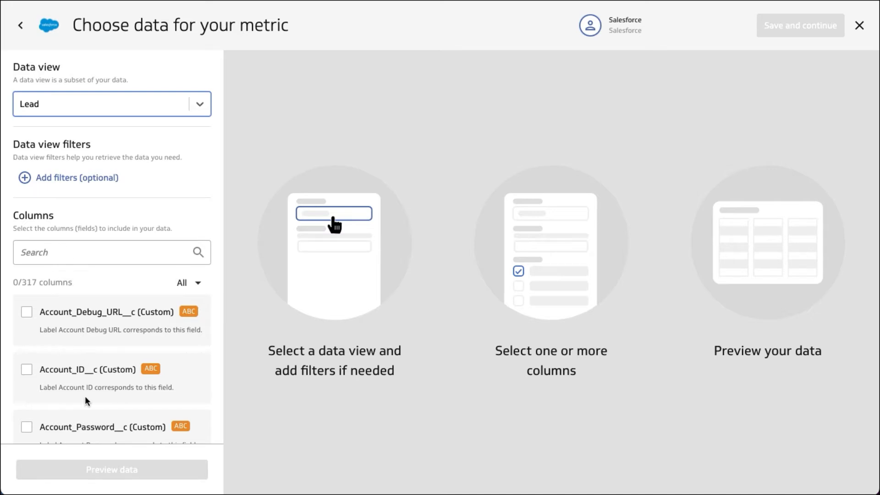
pyautogui.scroll(-3)
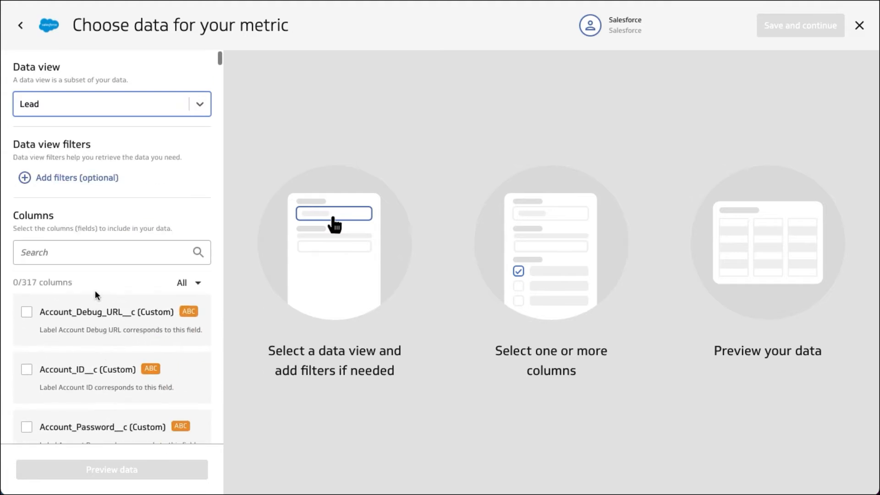
# Include the CreatedDate and OwnerId columns from the Lead column list
pyautogui.click(105, 253)
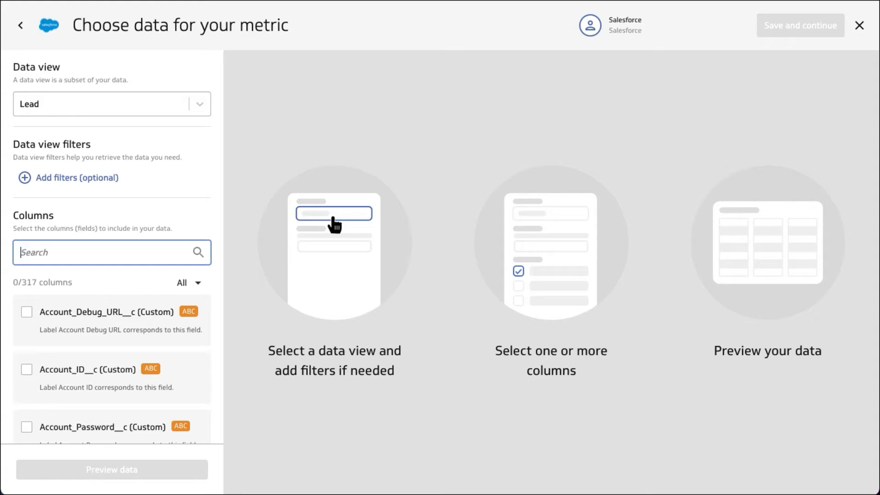
pyautogui.write('created')
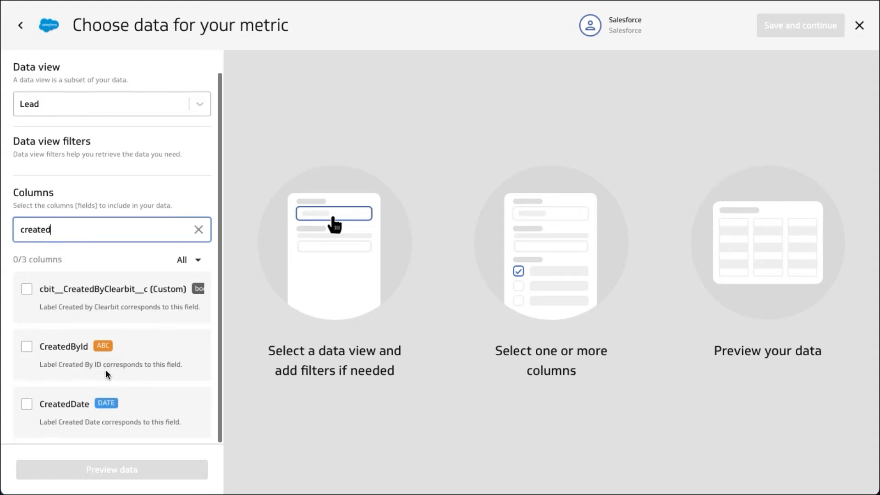
pyautogui.click(25, 403)
pyautogui.write('ID')
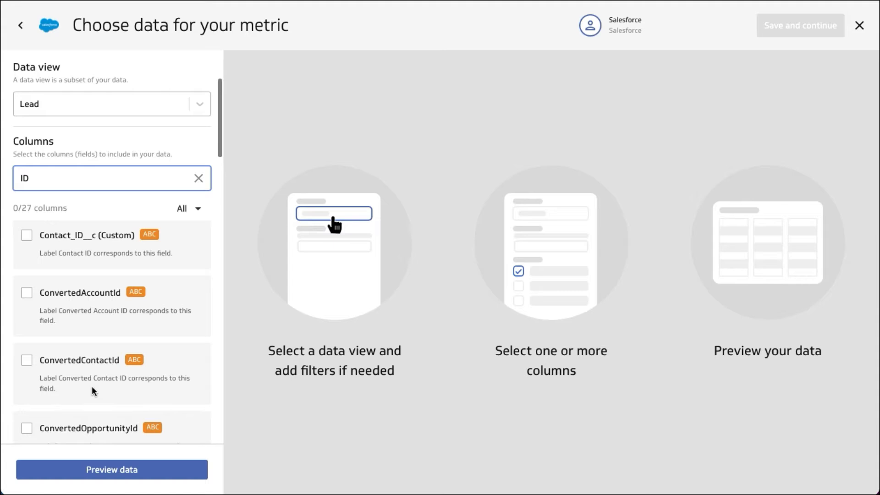
pyautogui.scroll(-3)
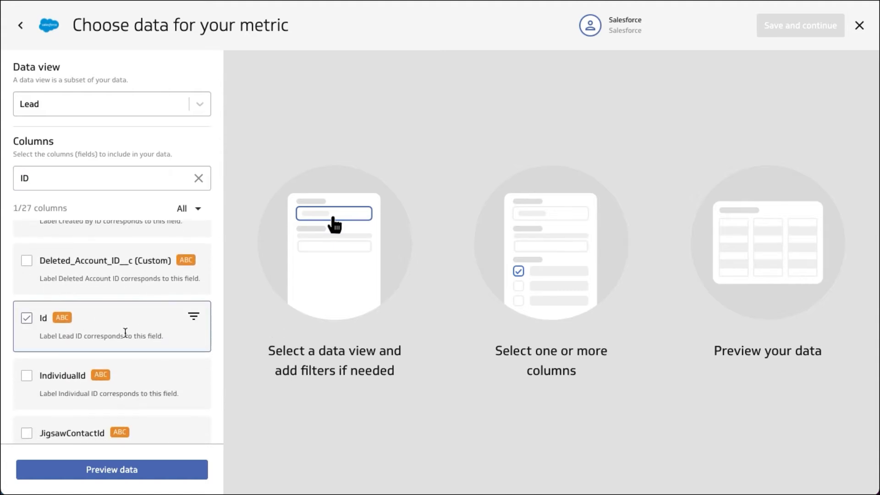
pyautogui.scroll(-3)
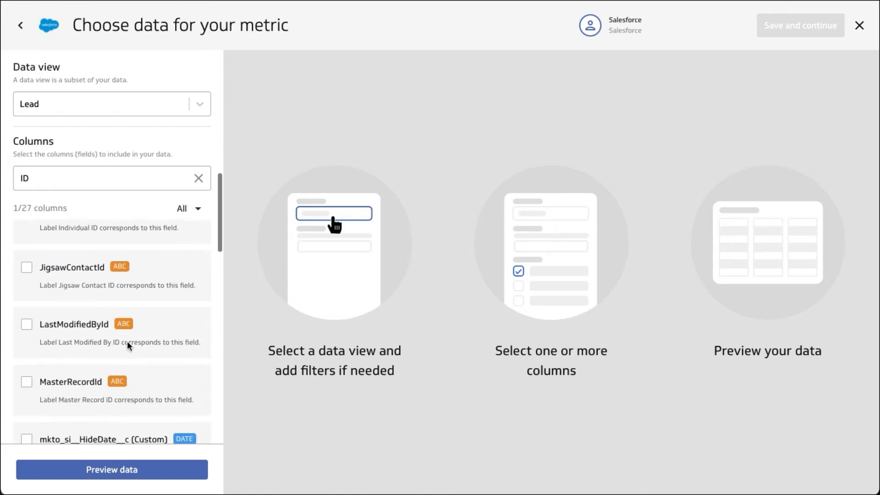
pyautogui.scroll(-3)
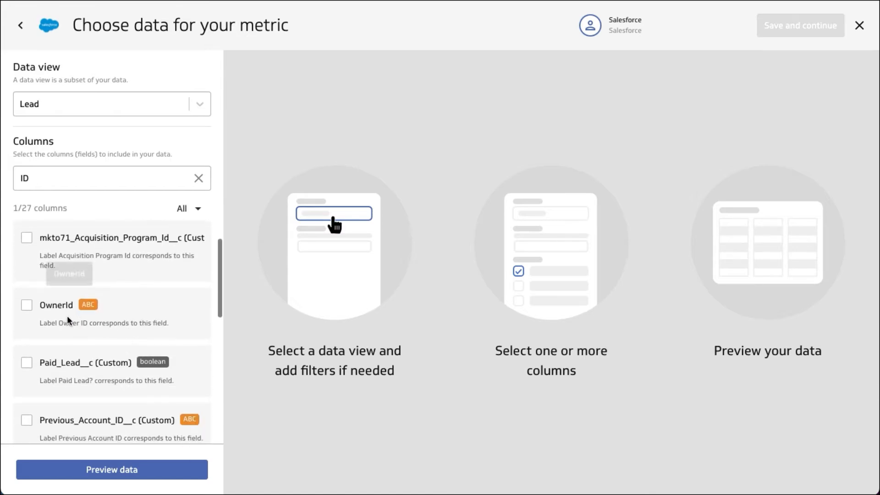
pyautogui.click(26, 306)
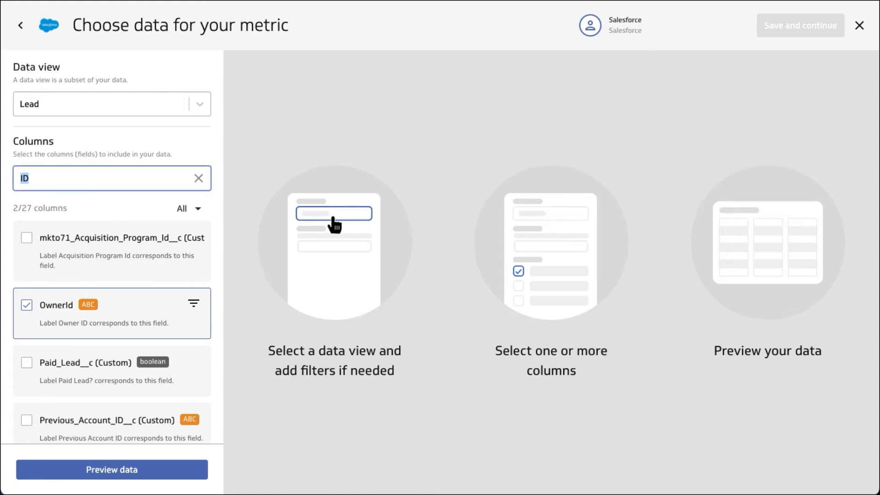
# Include the Country, Status and IsConverted columns via the column search
pyautogui.write('country')
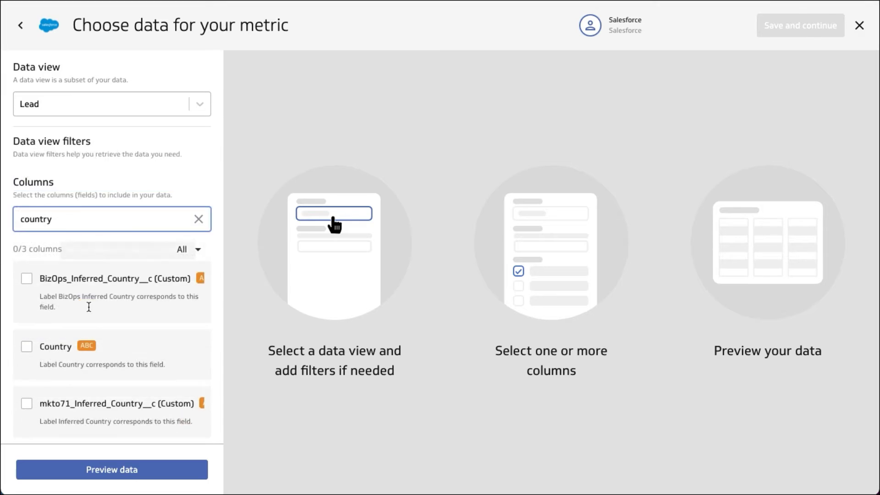
pyautogui.click(26, 347)
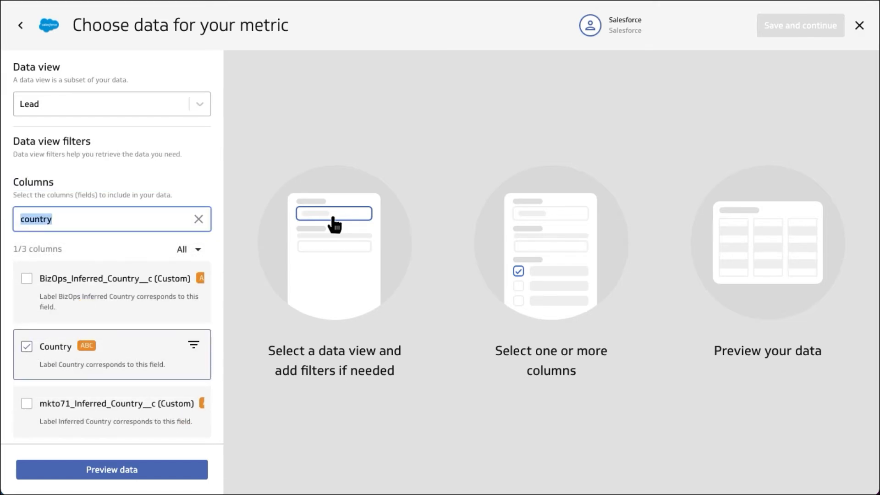
pyautogui.write('status')
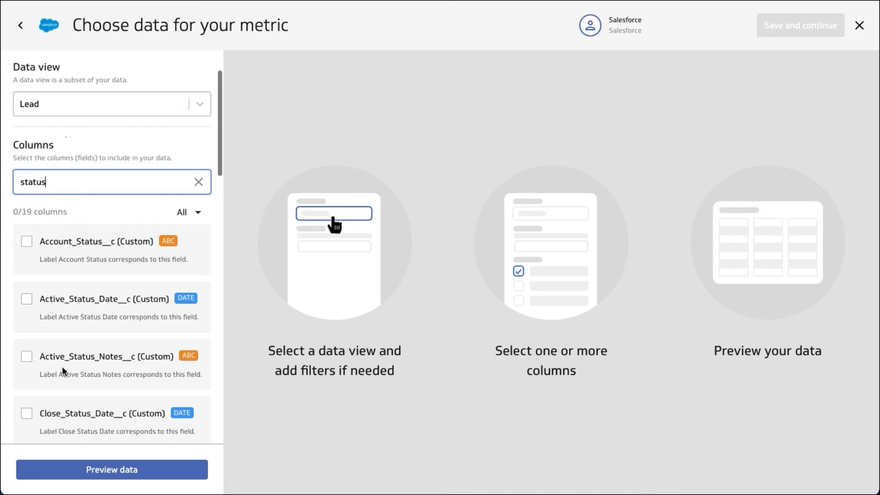
pyautogui.scroll(-3)
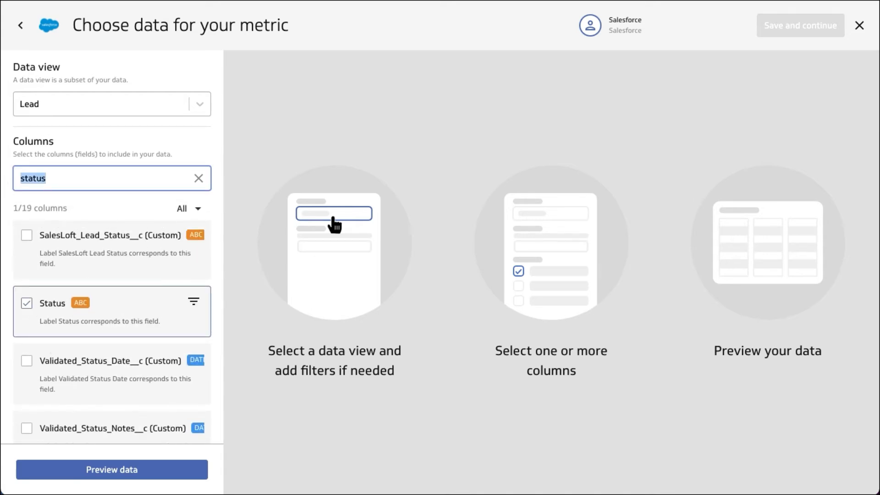
pyautogui.write('iscon')
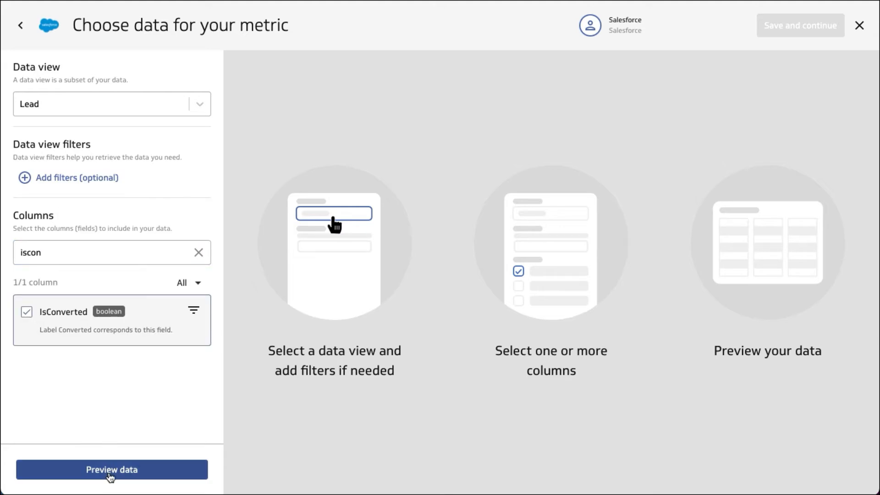
# Preview the Lead data with the six selected columns
pyautogui.click(110, 469)
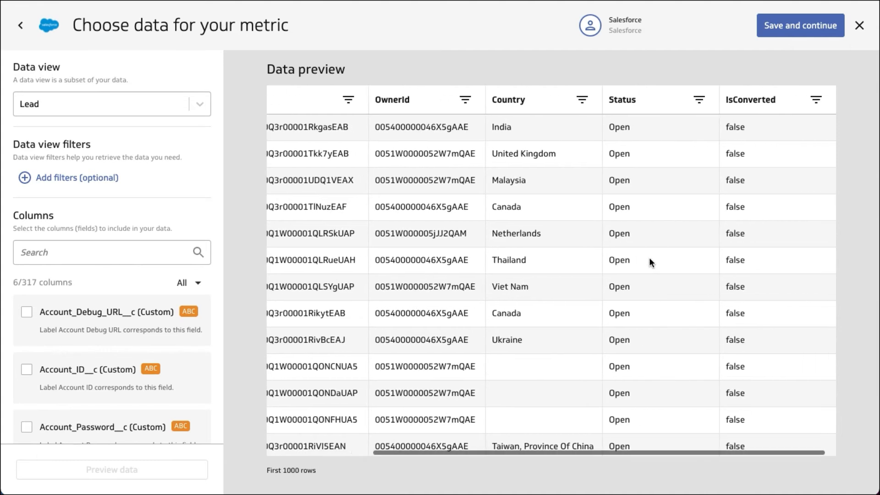
pyautogui.moveTo(494, 152)
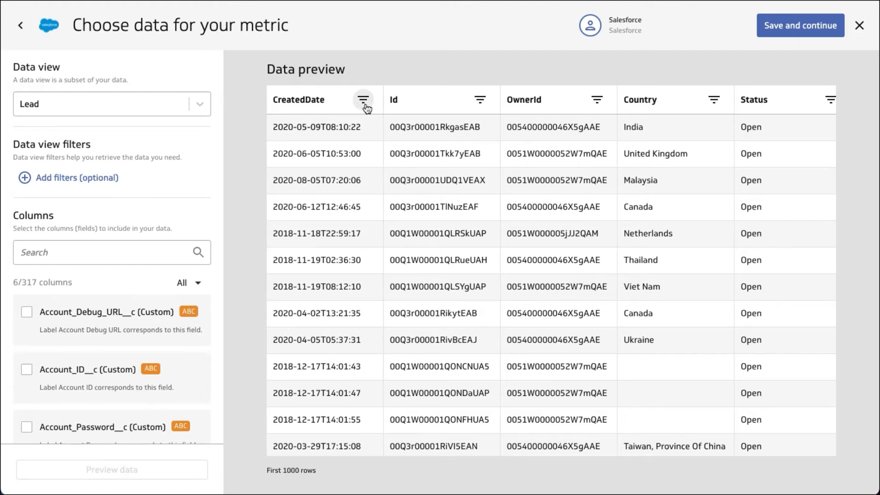
# Filter CreatedDate to After 30 days ago and apply it to the Lead preview
pyautogui.click(363, 99)
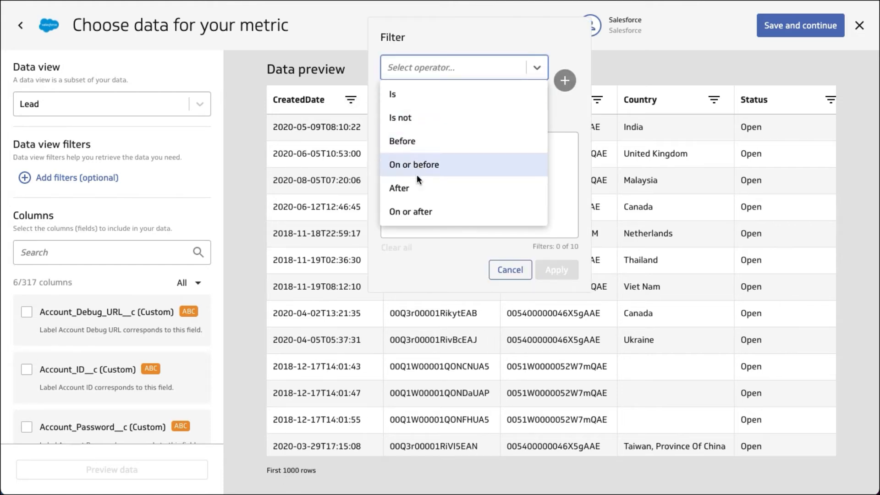
pyautogui.click(400, 189)
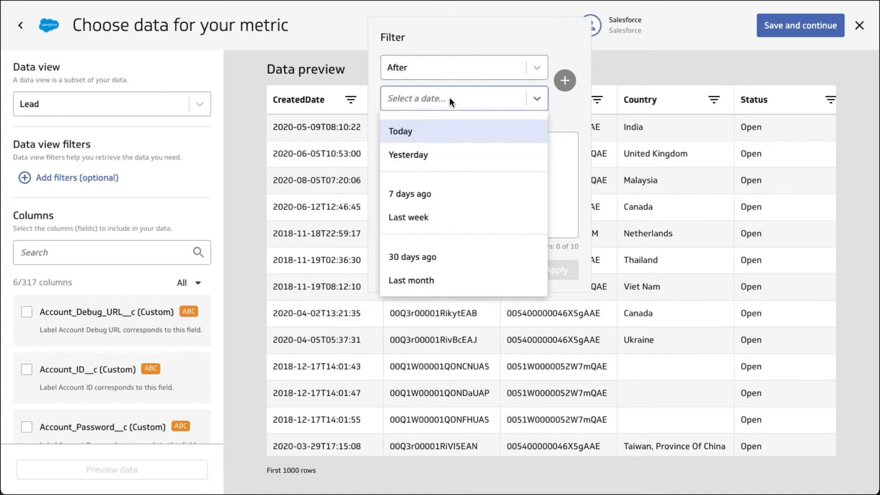
pyautogui.click(411, 257)
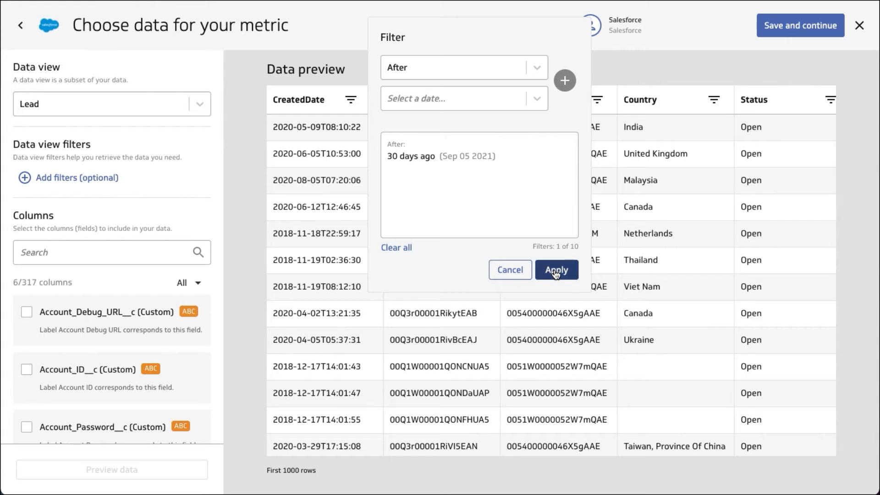
pyautogui.click(558, 270)
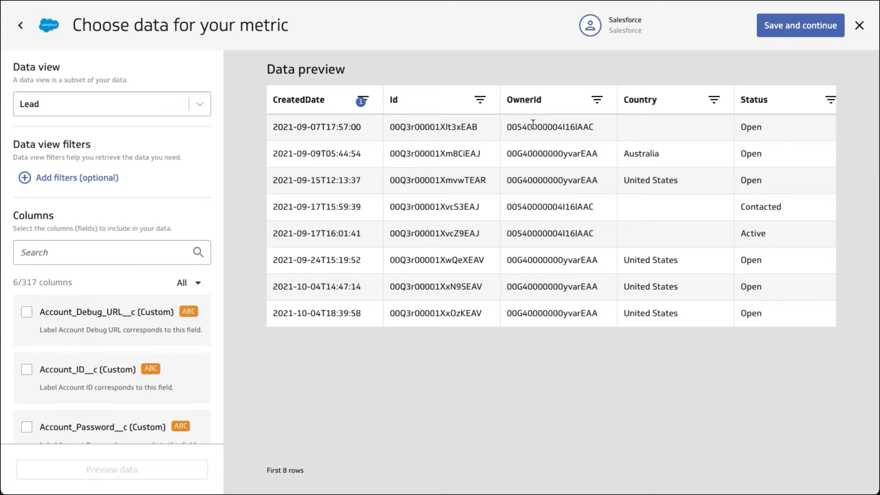
pyautogui.moveTo(537, 186)
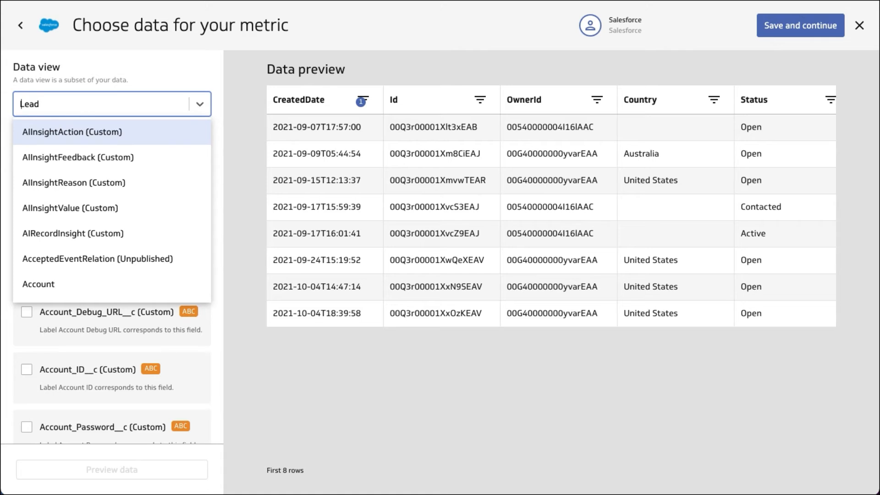
# Switch the data view to User and include its Id column
pyautogui.write('user')
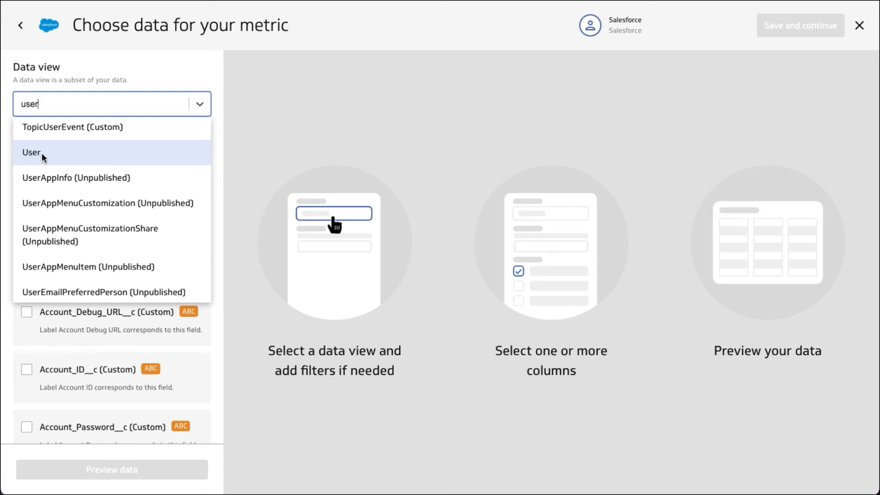
pyautogui.click(30, 153)
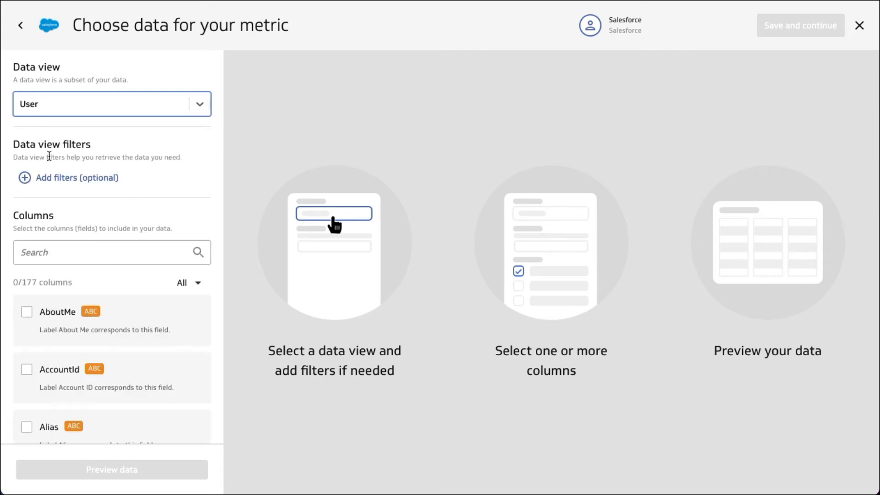
pyautogui.click(100, 253)
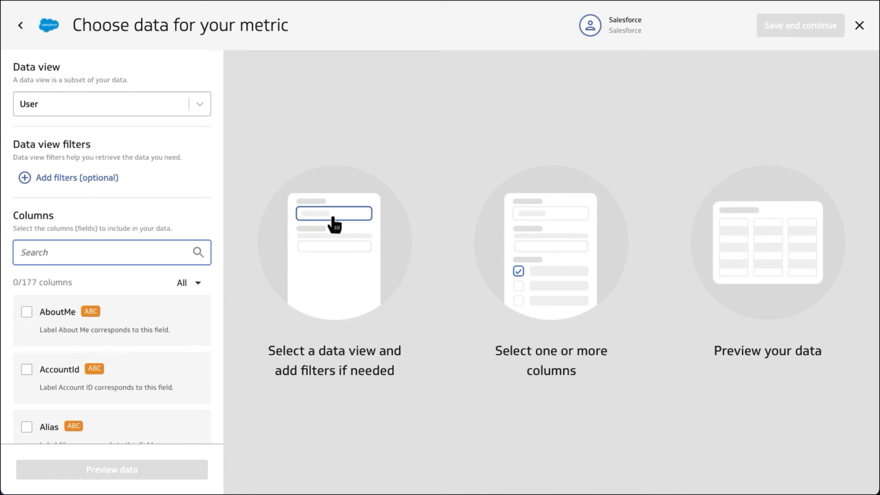
pyautogui.write('id')
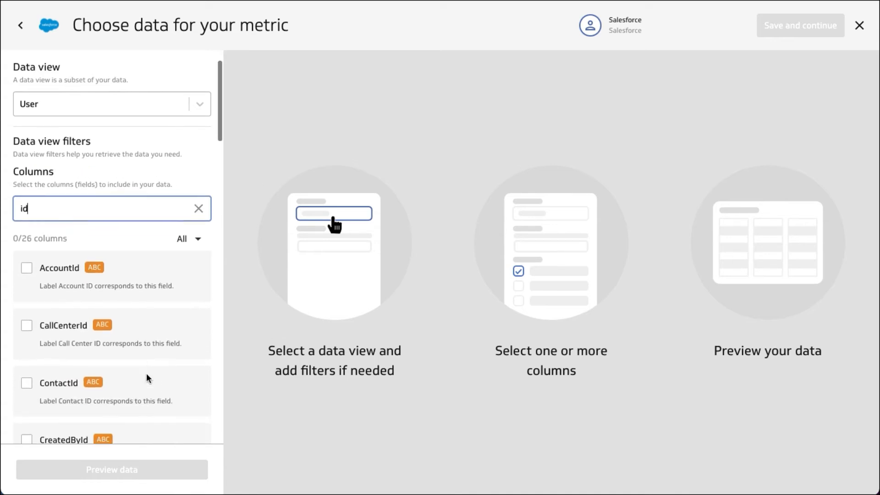
pyautogui.scroll(-3)
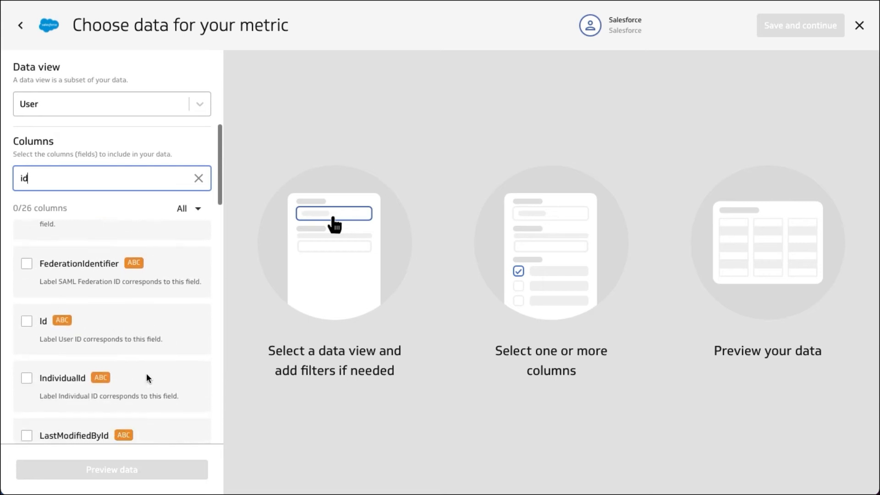
pyautogui.click(25, 321)
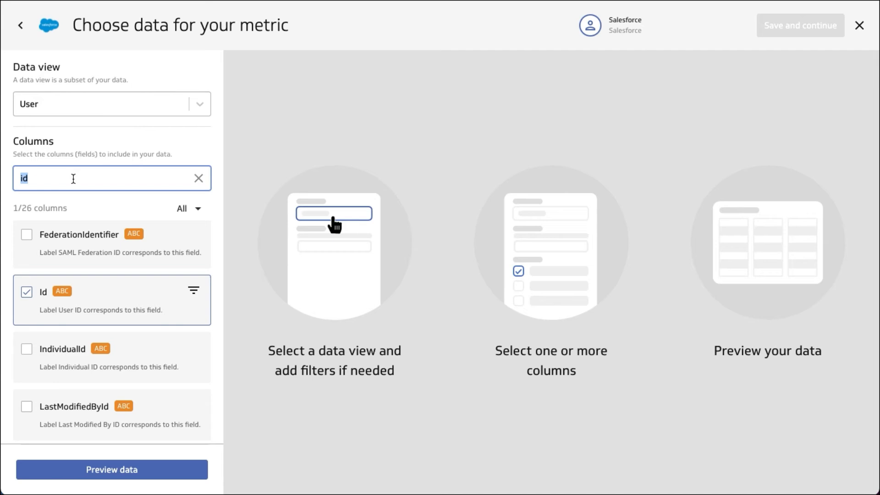
pyautogui.moveTo(88, 185)
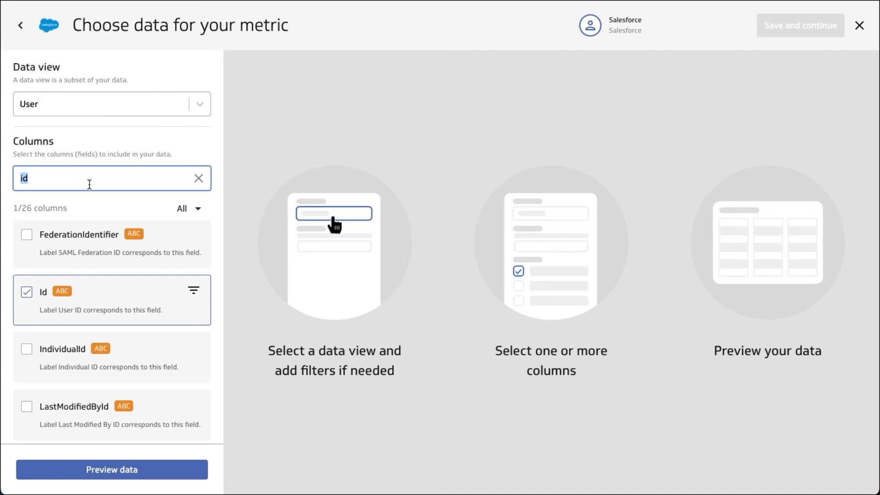
# Include the LastName, Title and UserType columns and preview the User data
pyautogui.write('name')
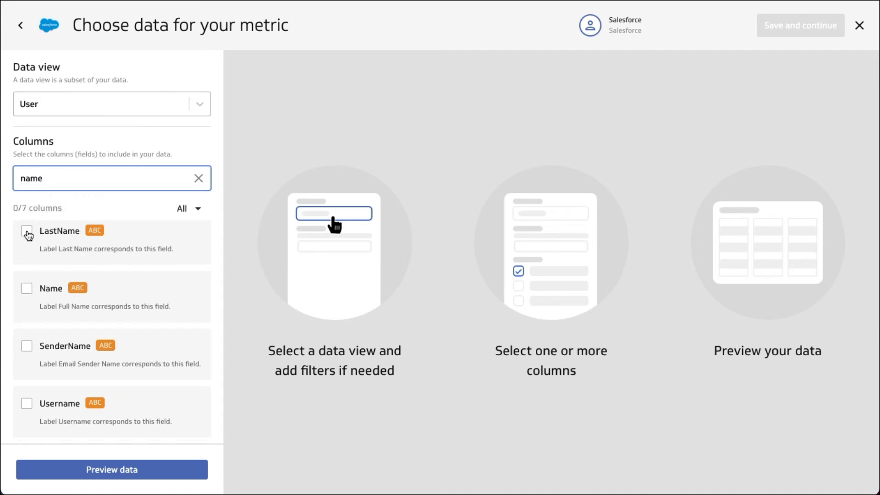
pyautogui.click(25, 234)
pyautogui.write('title')
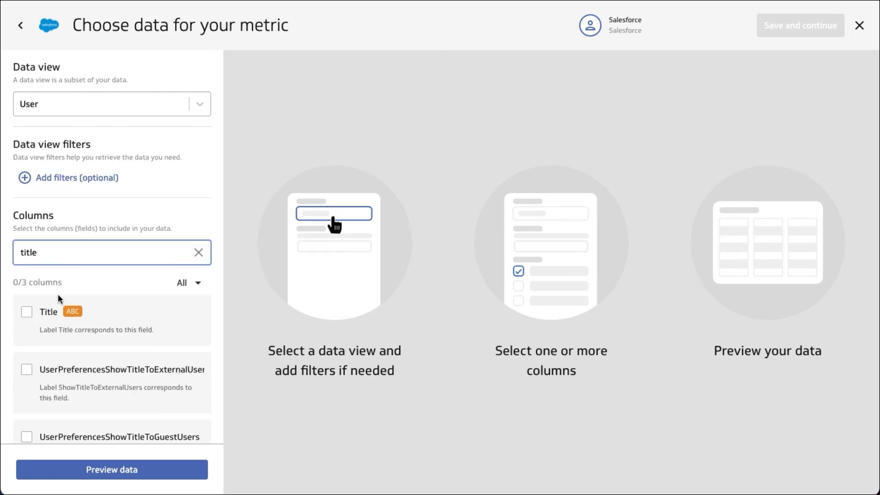
pyautogui.click(25, 312)
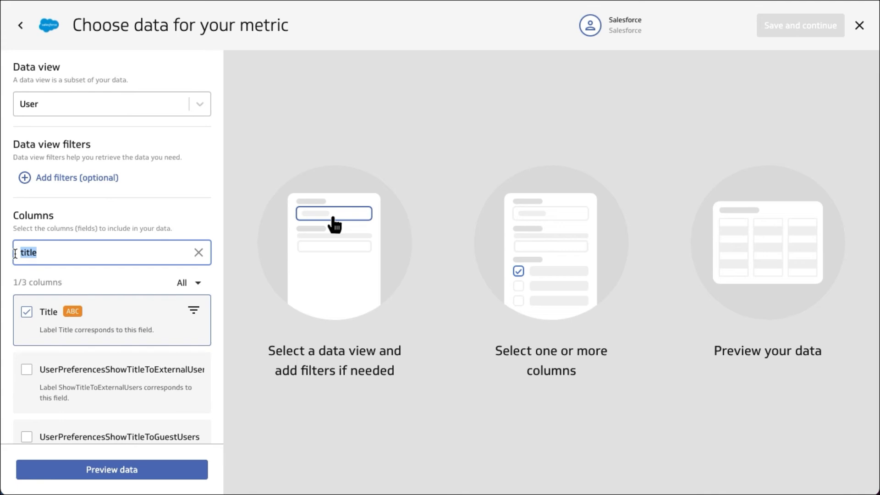
pyautogui.write('usertyp')
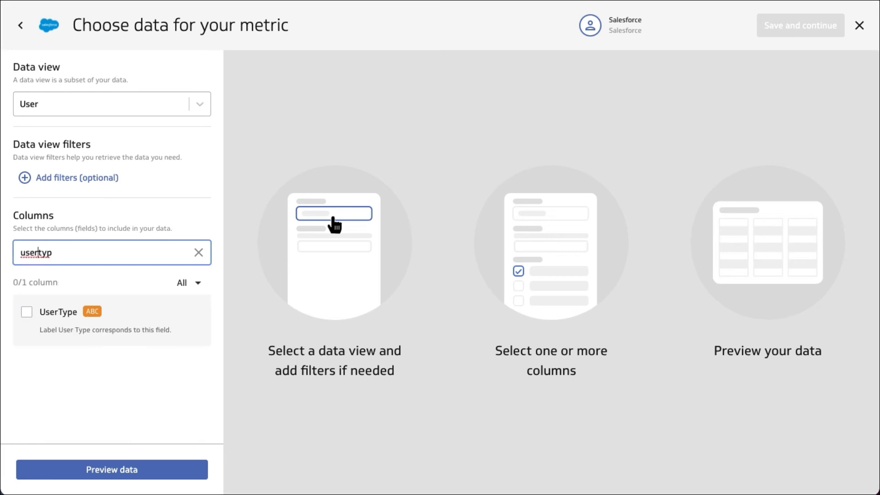
pyautogui.click(26, 312)
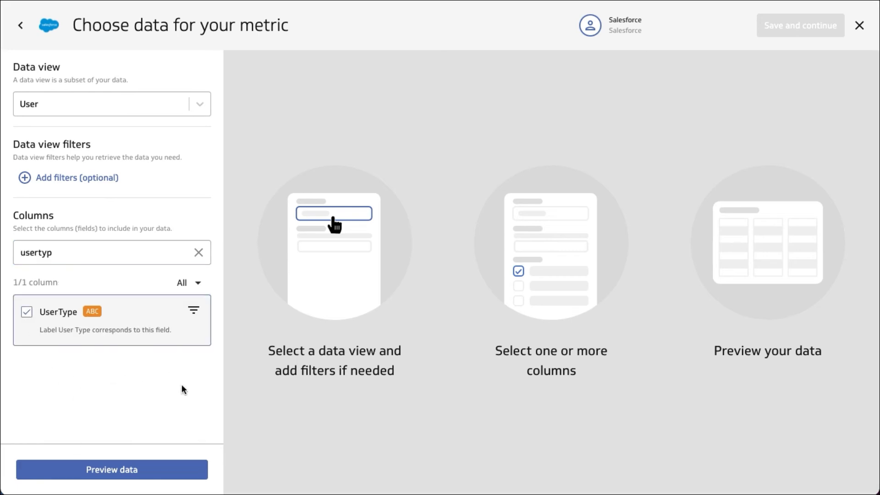
pyautogui.click(113, 483)
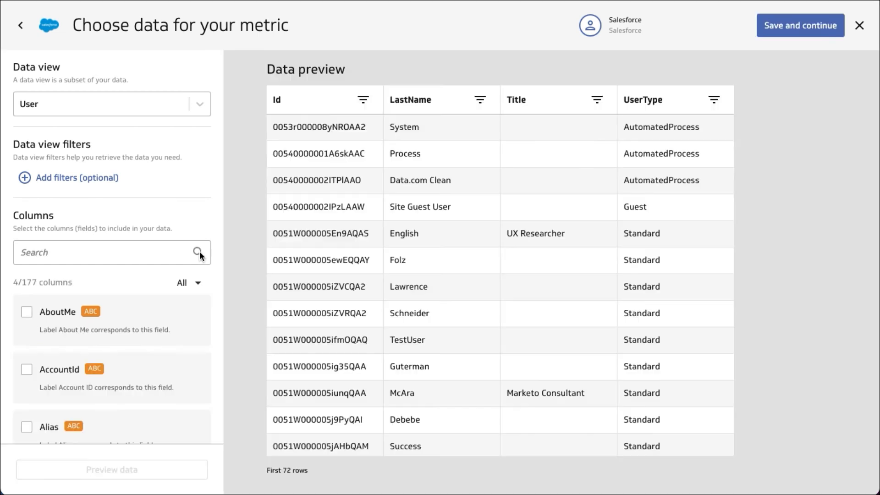
pyautogui.moveTo(598, 237)
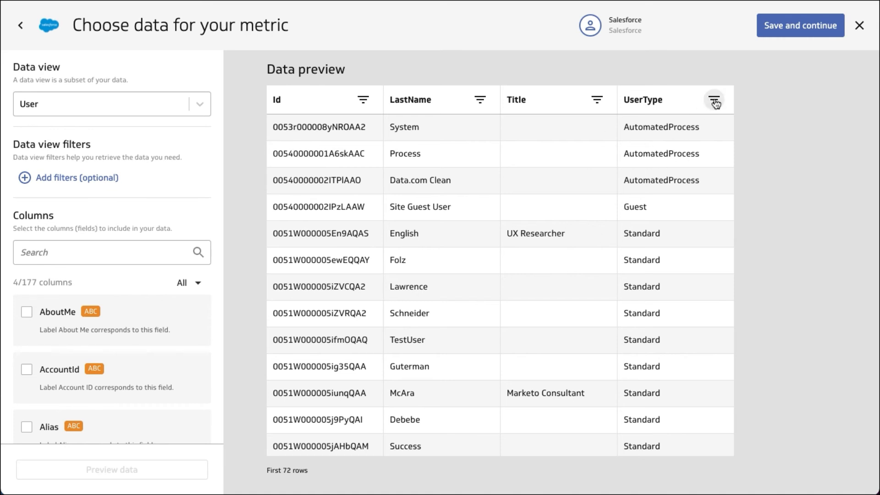
# Apply a UserType Equals 'Standard' filter to the User preview
pyautogui.click(715, 100)
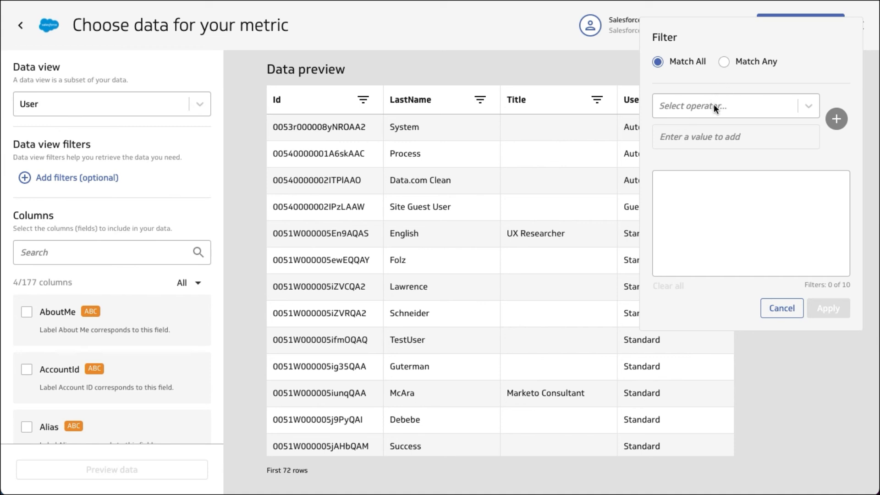
pyautogui.click(735, 106)
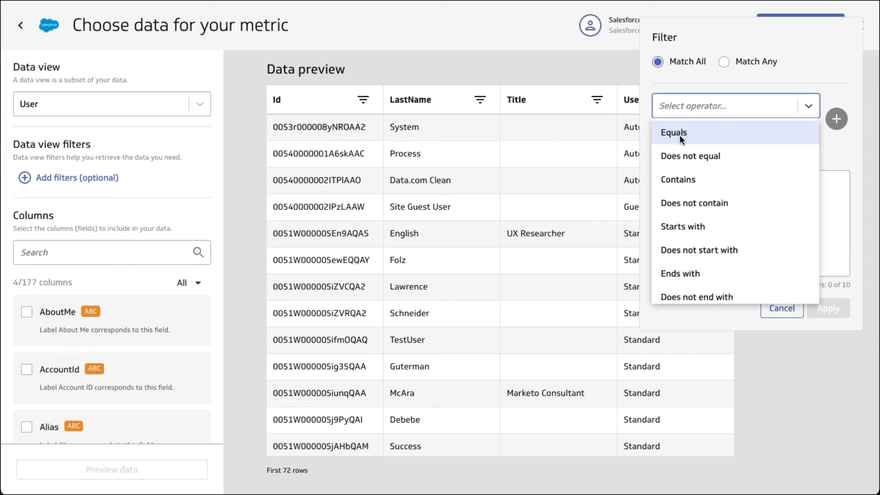
pyautogui.click(674, 132)
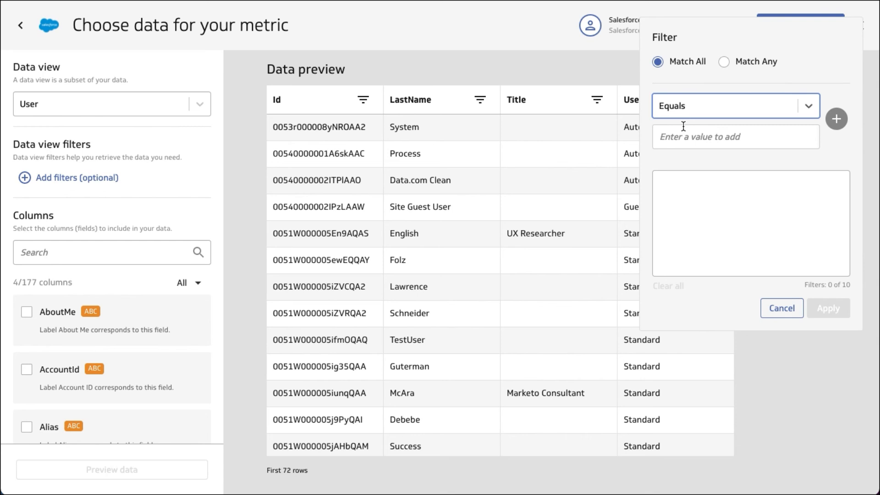
pyautogui.click(736, 136)
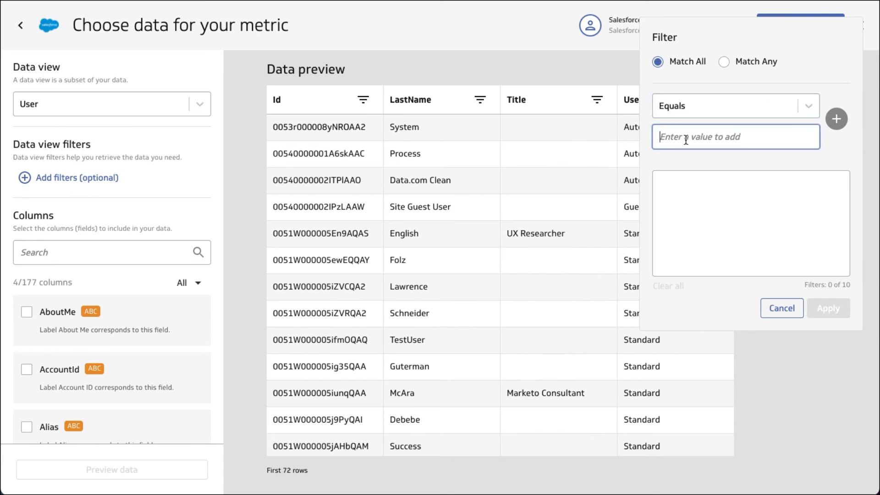
pyautogui.write('Standa')
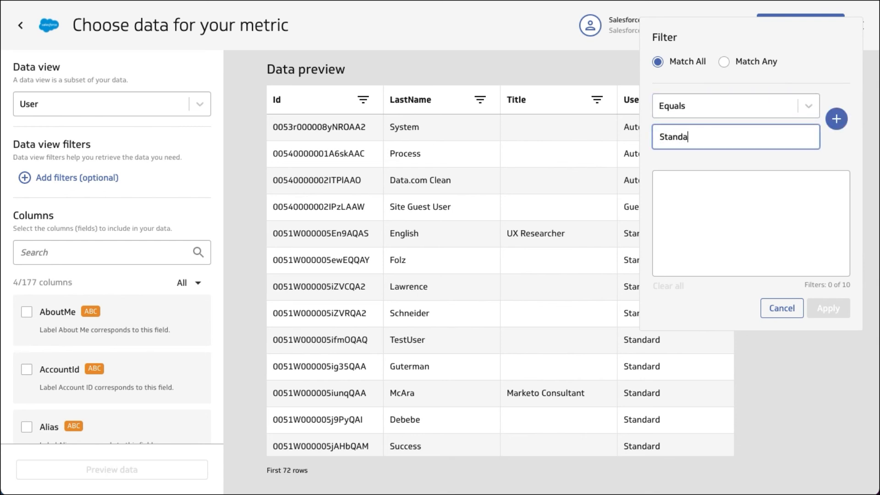
pyautogui.click(837, 118)
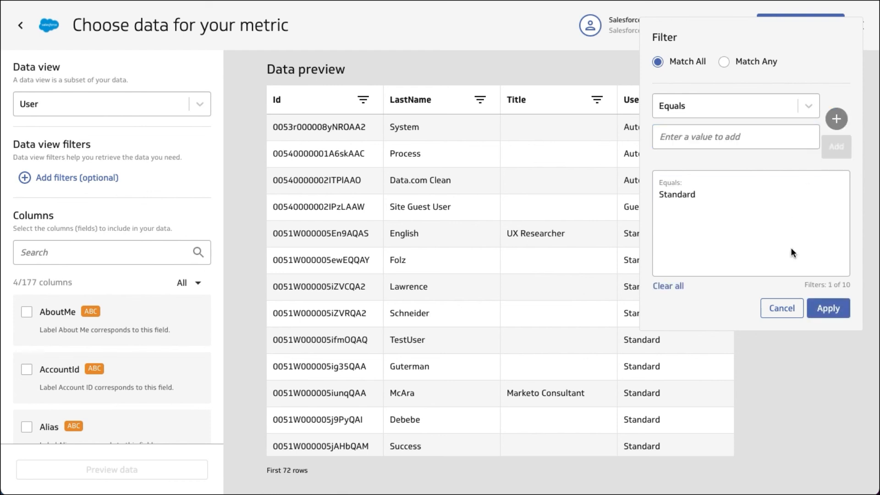
pyautogui.moveTo(830, 308)
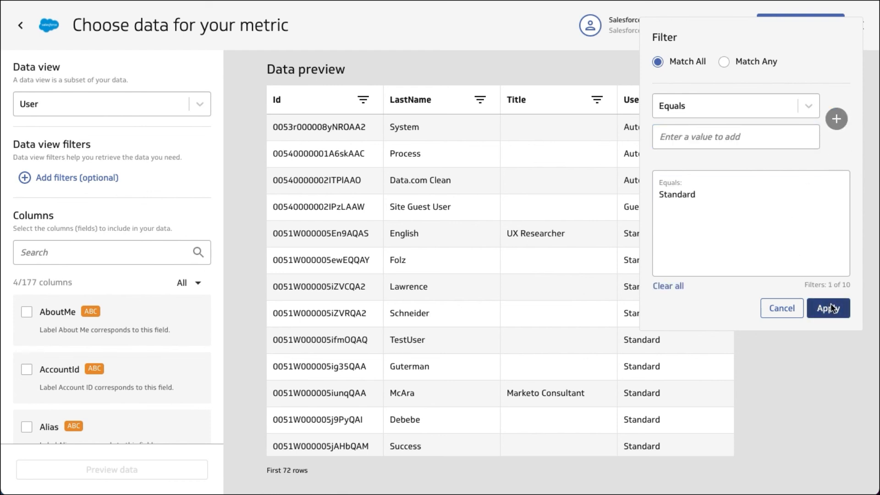
pyautogui.click(829, 308)
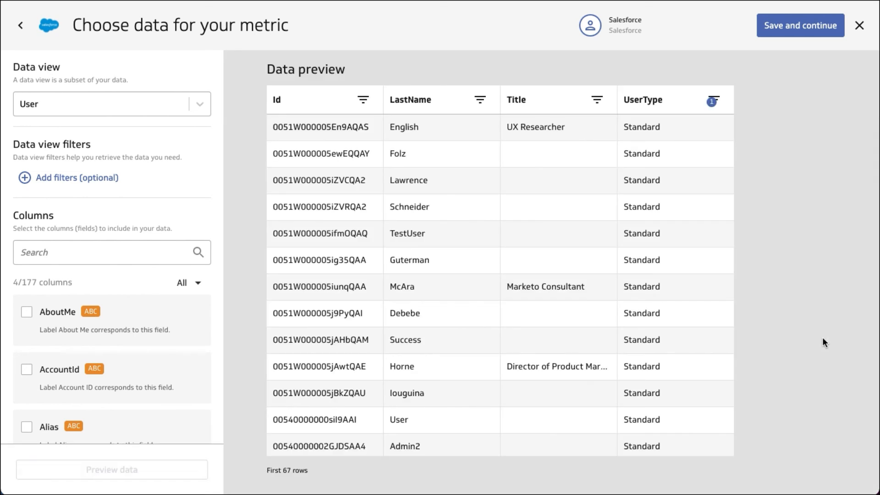
pyautogui.moveTo(463, 224)
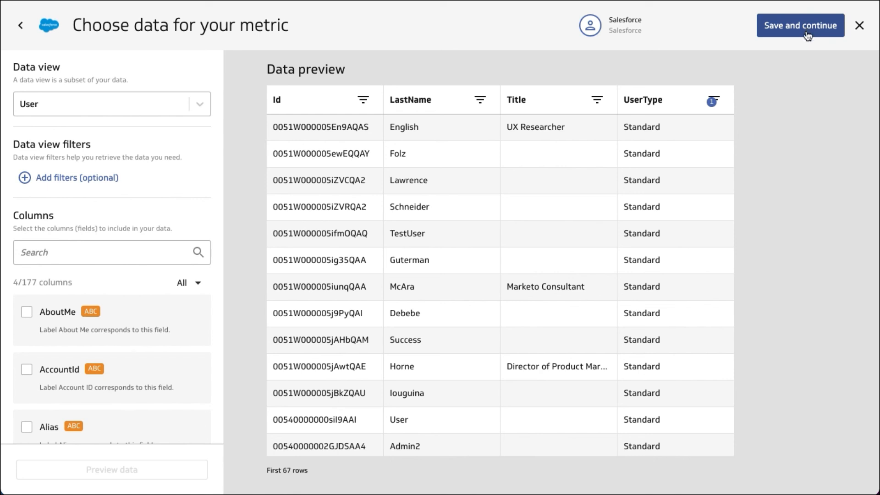
pyautogui.moveTo(774, 160)
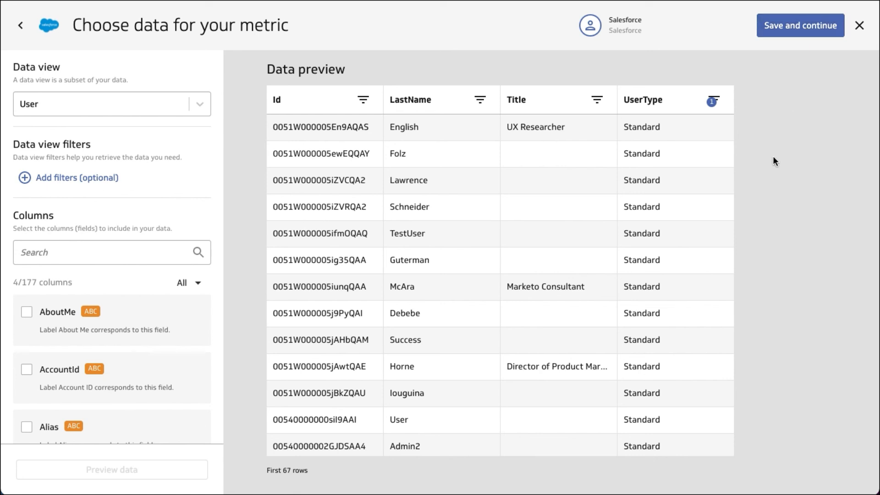